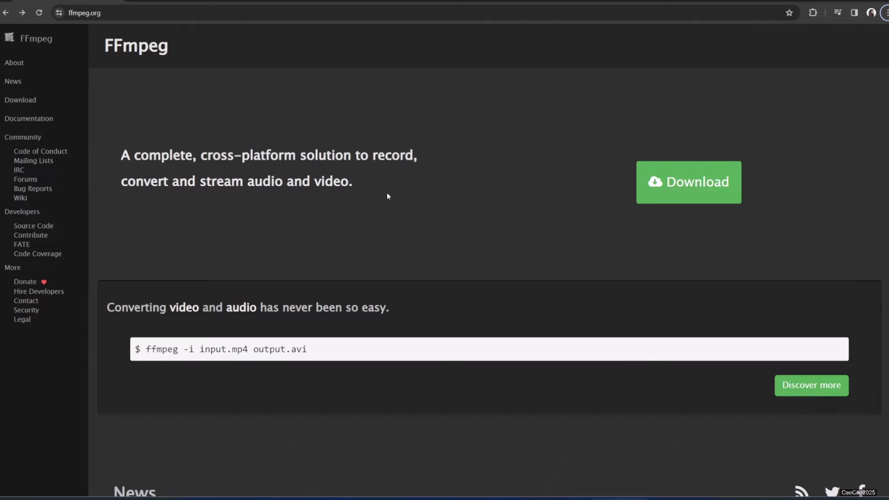
pyautogui.moveTo(178, 64)
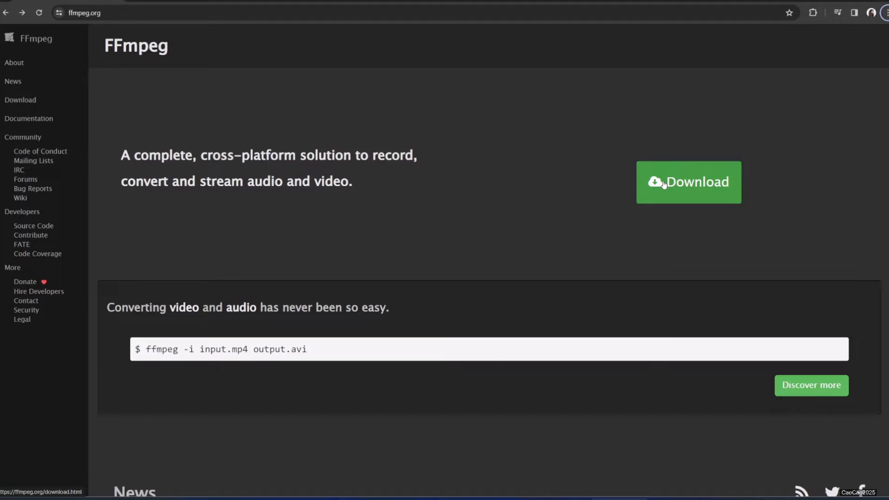
# Step: Reach the Windows builds from gyan.dev page from the FFmpeg Download page
pyautogui.click(688, 182)
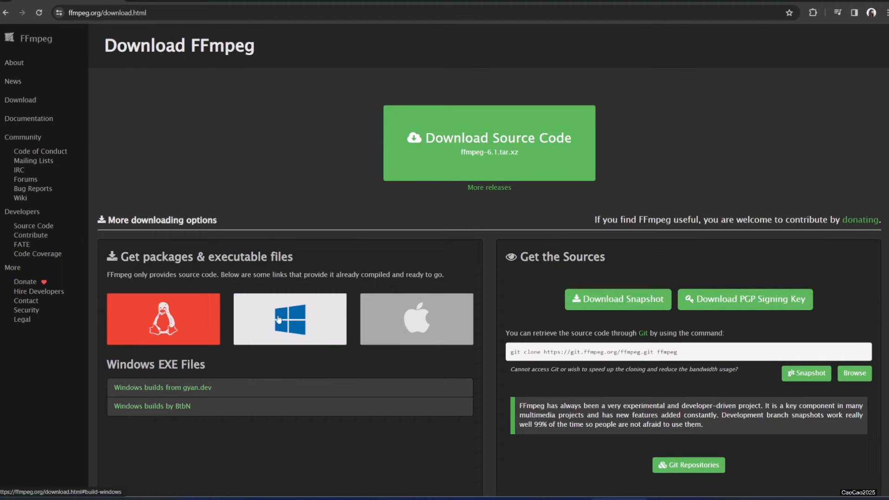
pyautogui.scroll(-3)
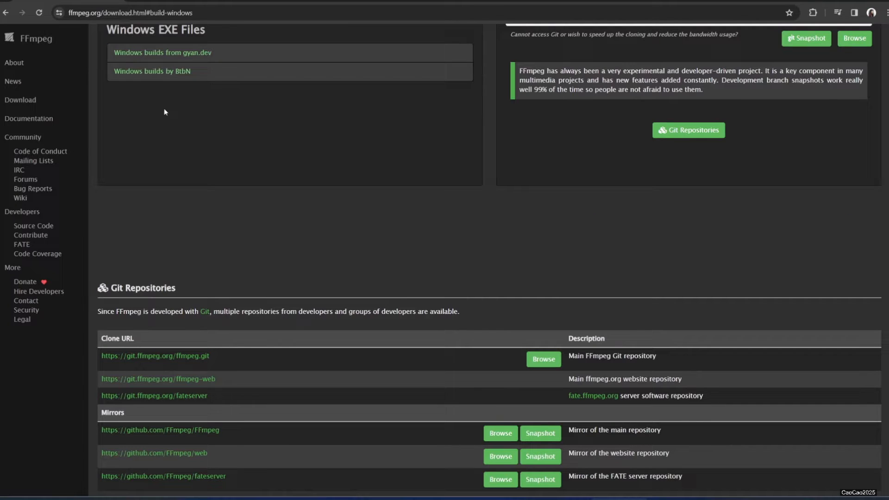
pyautogui.moveTo(162, 52)
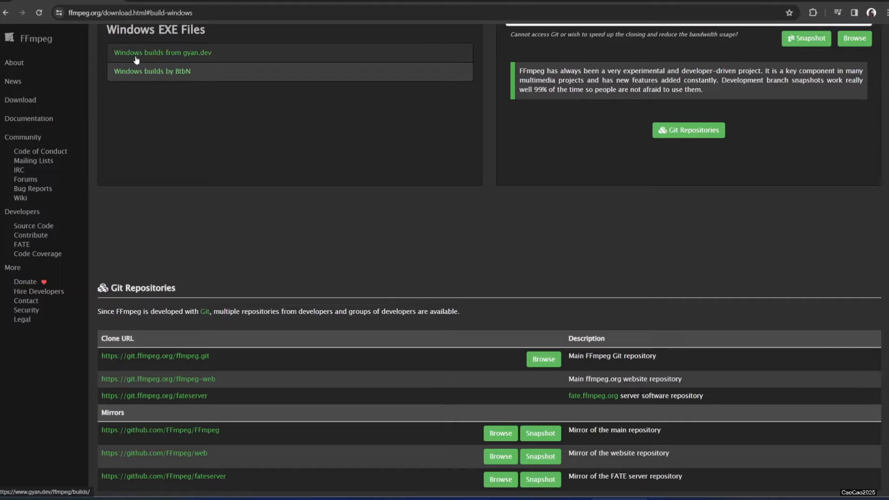
pyautogui.click(162, 52)
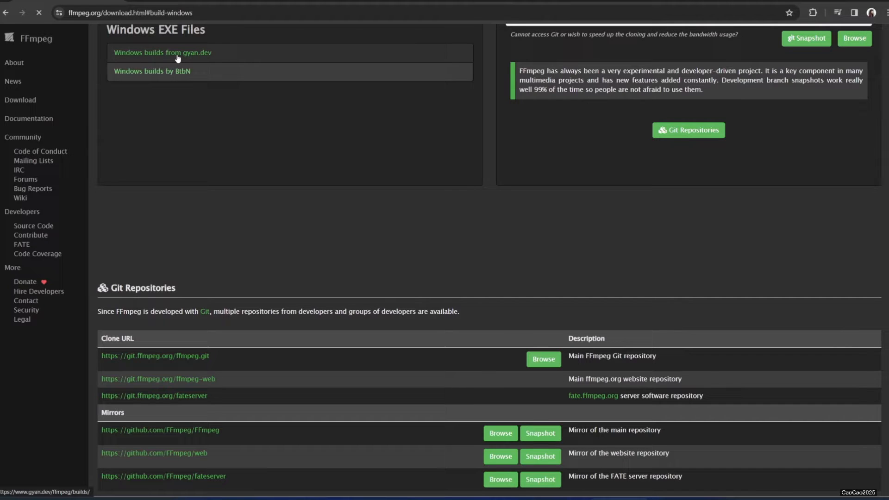
pyautogui.click(161, 52)
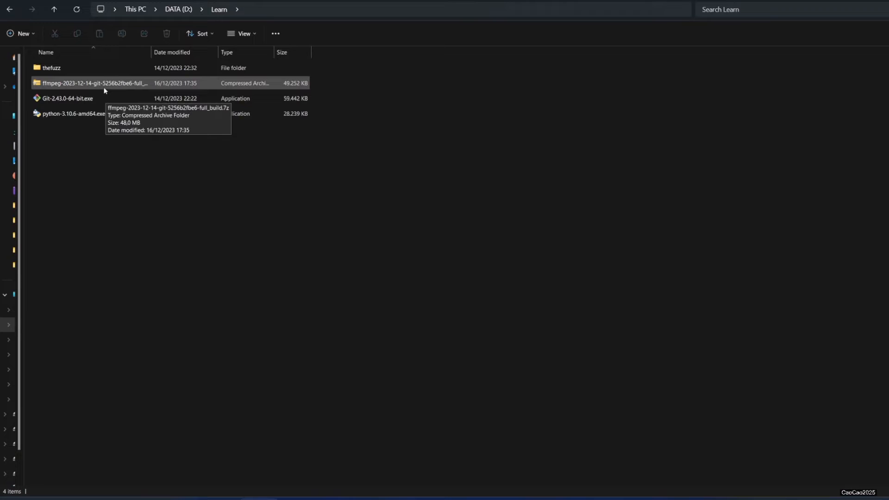
# Step: Extract the downloaded ffmpeg .7z archive into the suggested full_build folder in Learn
pyautogui.click(93, 83)
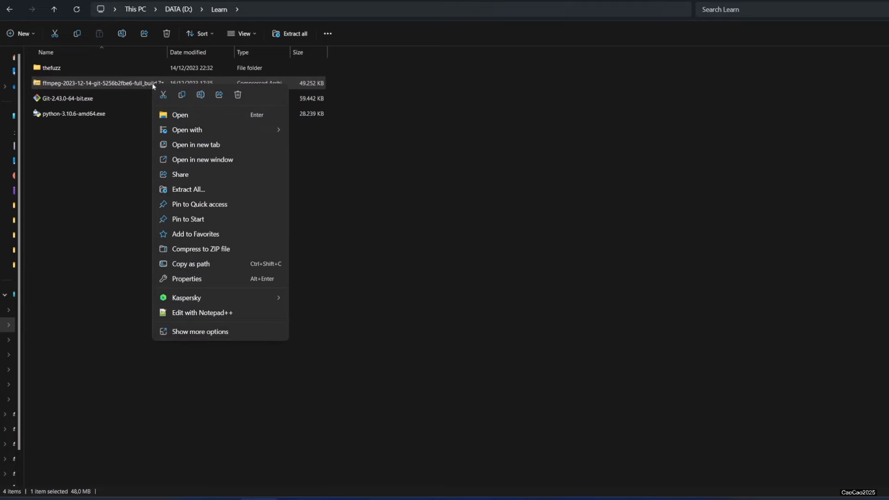
pyautogui.moveTo(223, 248)
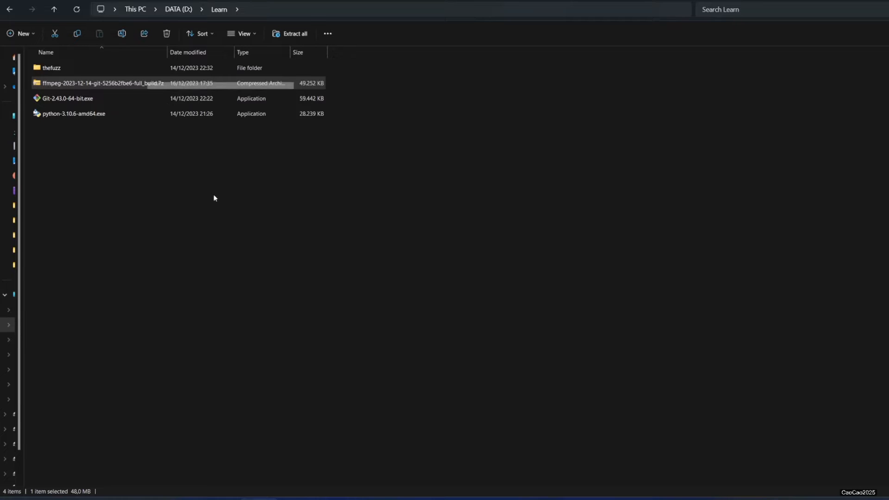
pyautogui.click(294, 33)
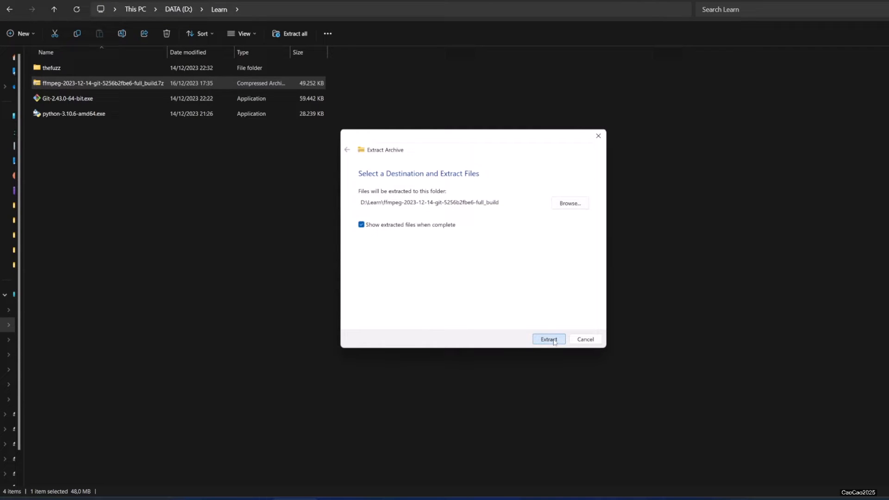
pyautogui.click(548, 339)
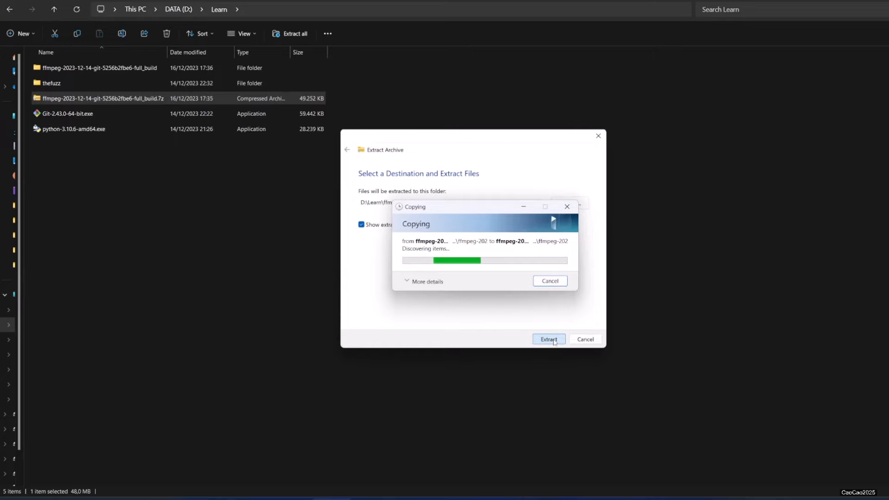
# Step: Rename the inner extracted build folder to FFMPEG and move it to C:\Program Files
pyautogui.click(547, 338)
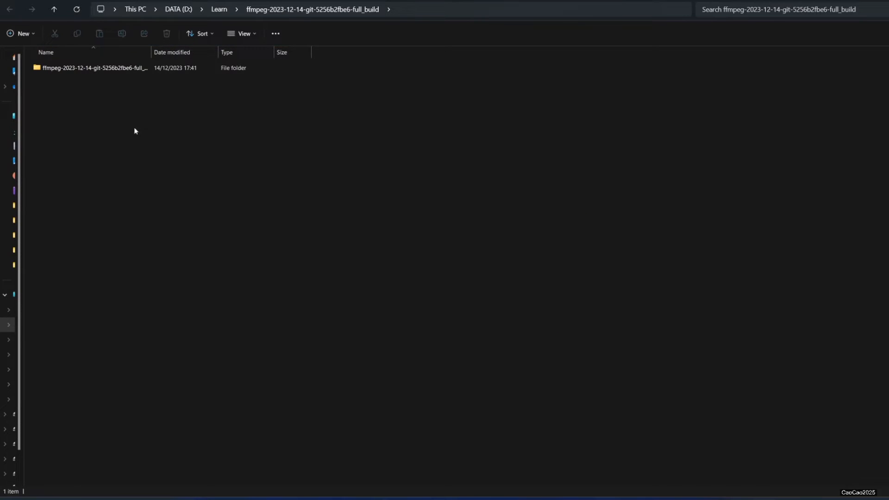
pyautogui.click(94, 68)
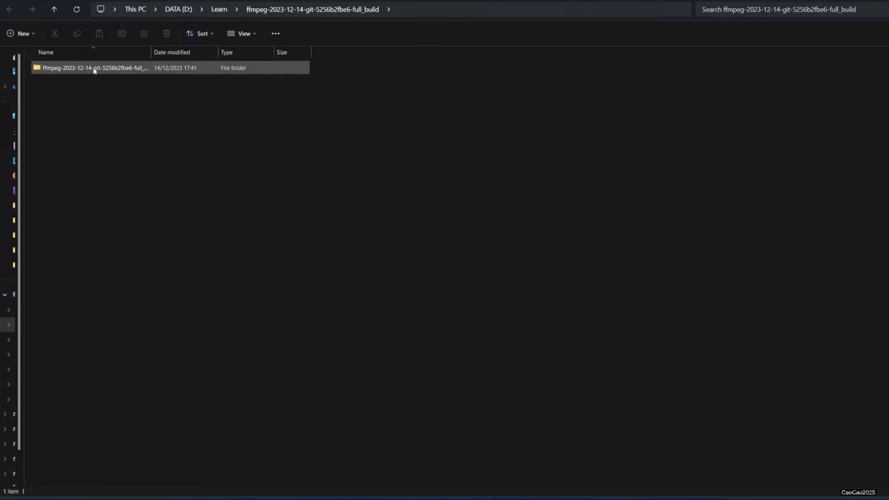
pyautogui.doubleClick(96, 67)
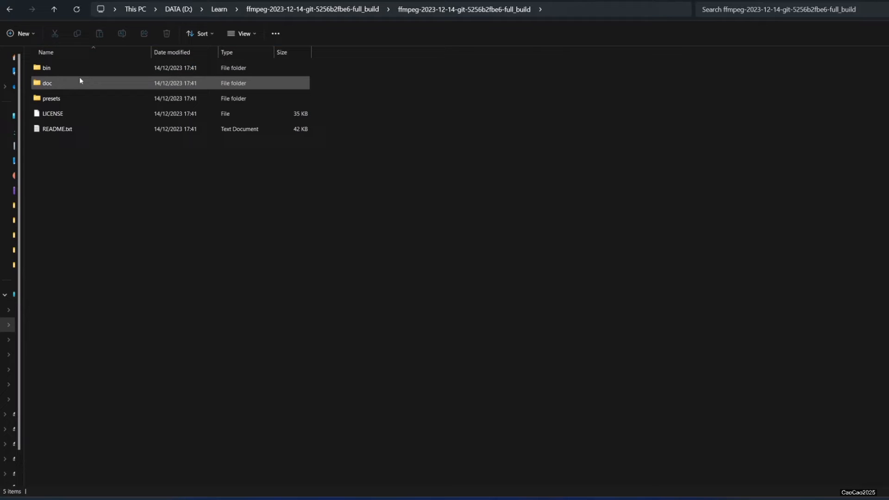
pyautogui.doubleClick(46, 67)
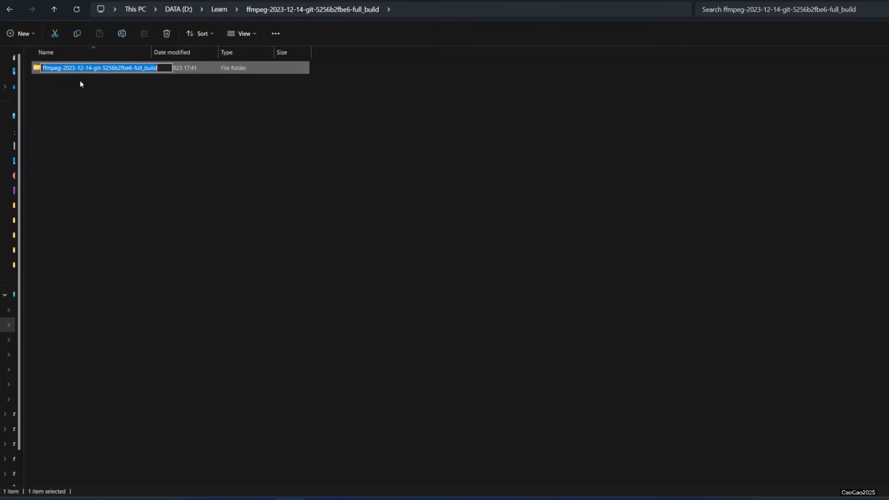
pyautogui.write('FFMPEG')
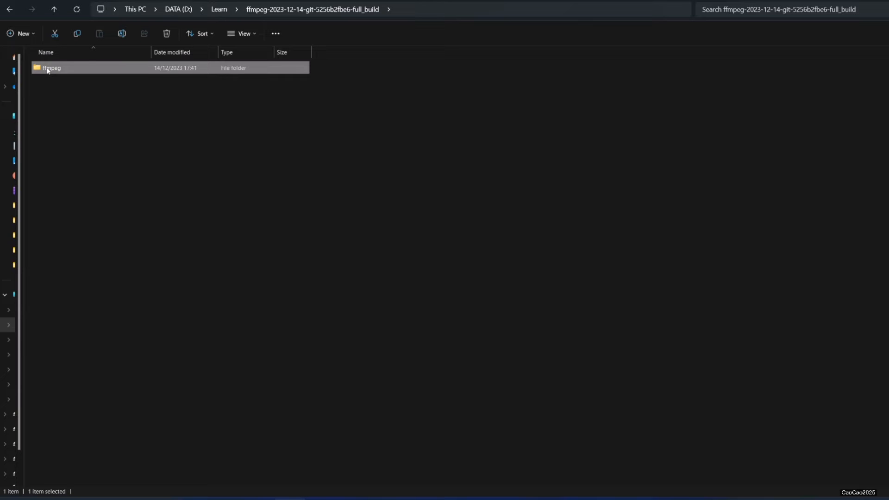
pyautogui.click(99, 33)
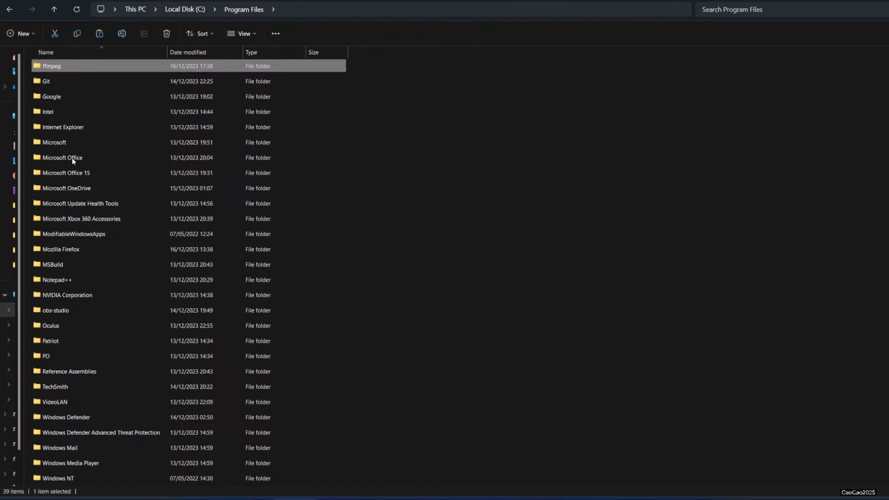
# Step: Browse into C:\Program Files\ffmpeg\bin, then search Start for 'env' to find environment variable settings
pyautogui.doubleClick(52, 66)
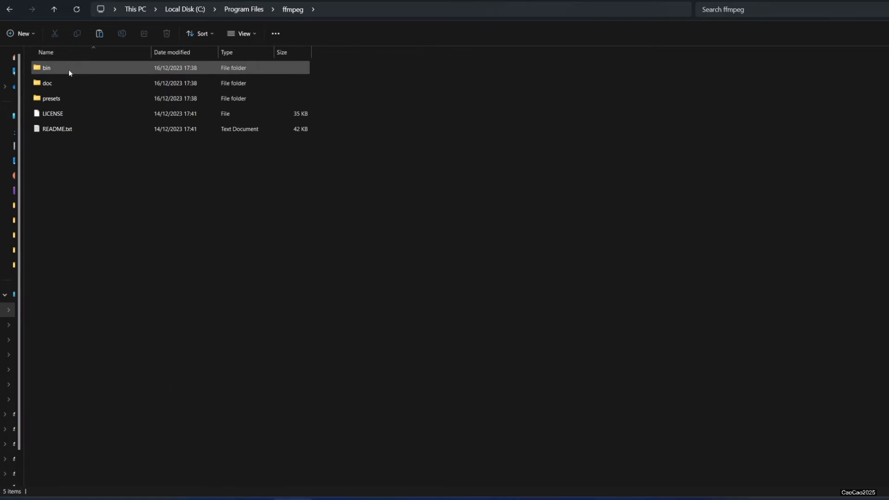
pyautogui.doubleClick(46, 68)
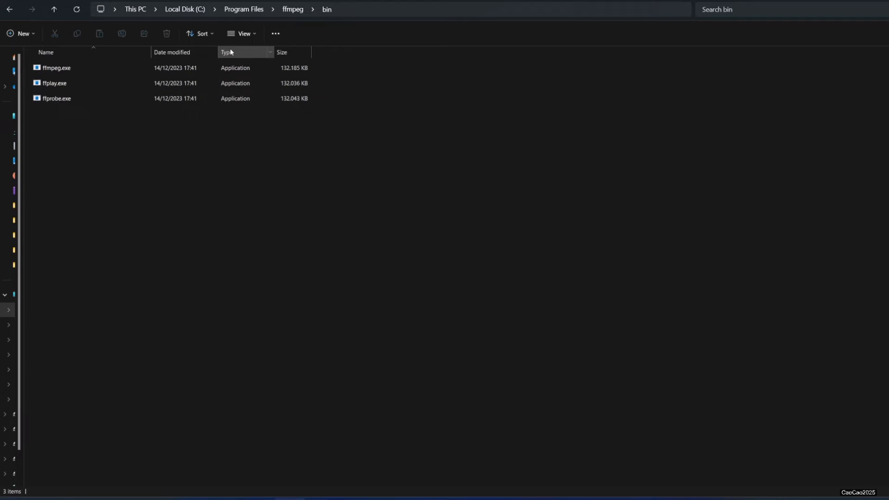
pyautogui.click(398, 9)
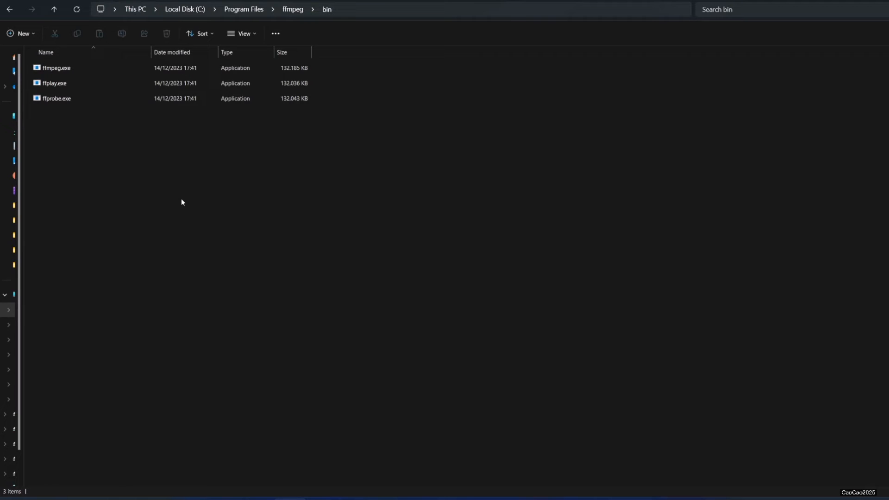
pyautogui.write('env')
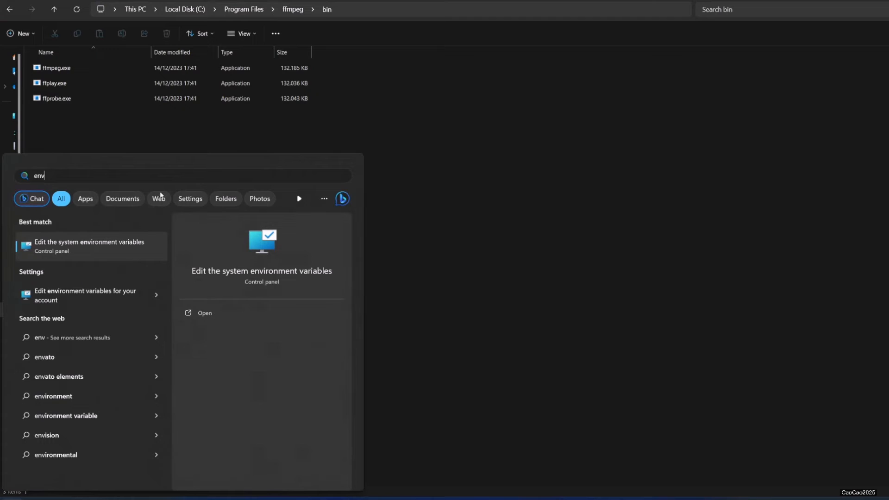
# Step: Reach the Environment Variables list and edit the user Path variable
pyautogui.click(89, 247)
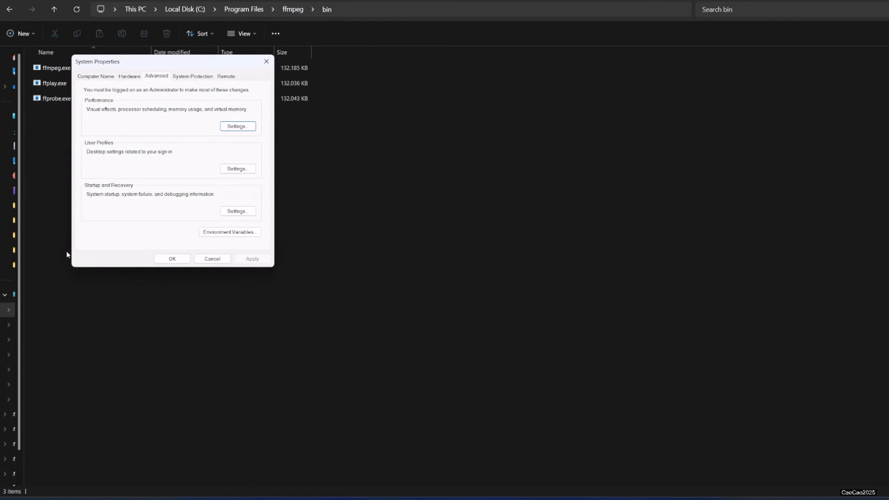
pyautogui.click(228, 231)
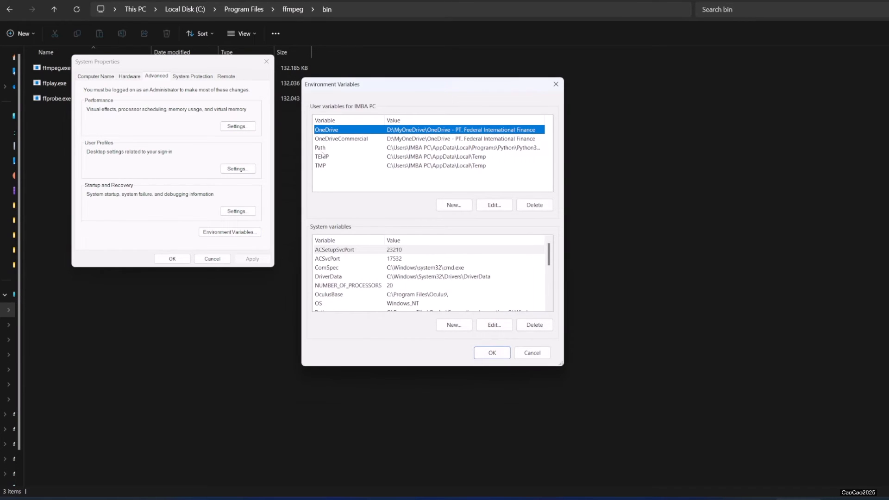
pyautogui.click(369, 147)
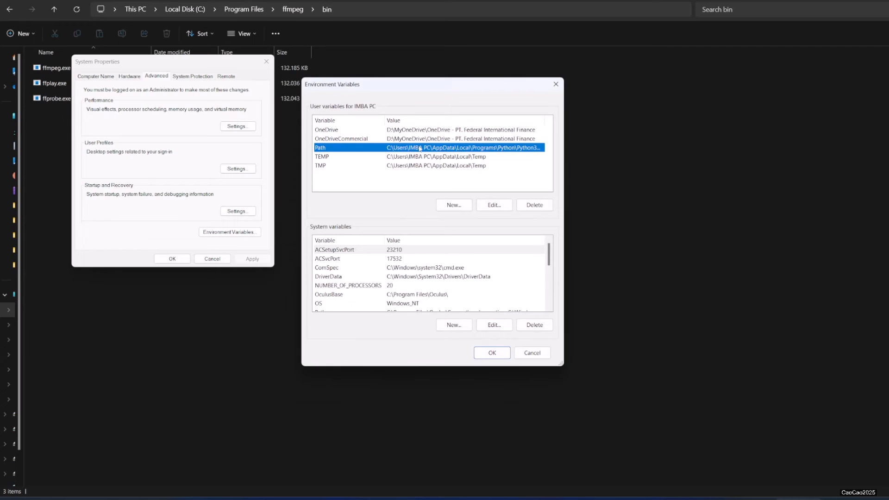
pyautogui.click(494, 204)
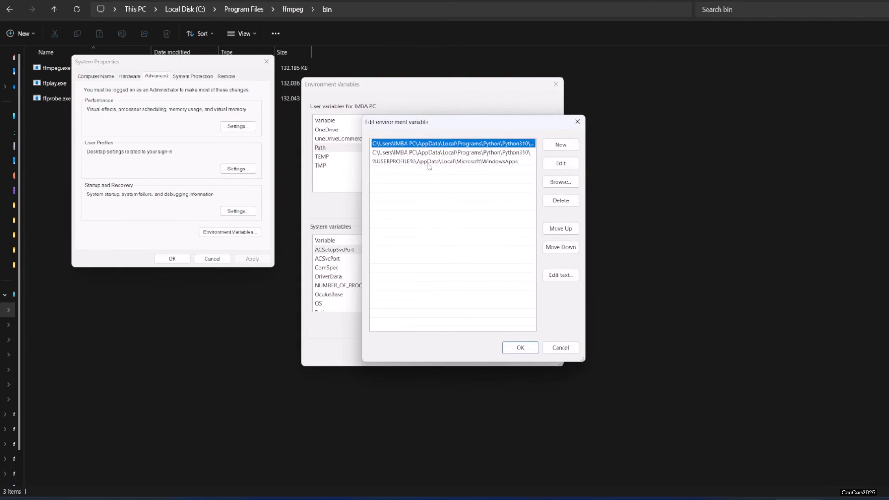
# Step: Add C:\Program Files\ffmpeg\bin as a new Path entry and save with OK twice
pyautogui.click(559, 144)
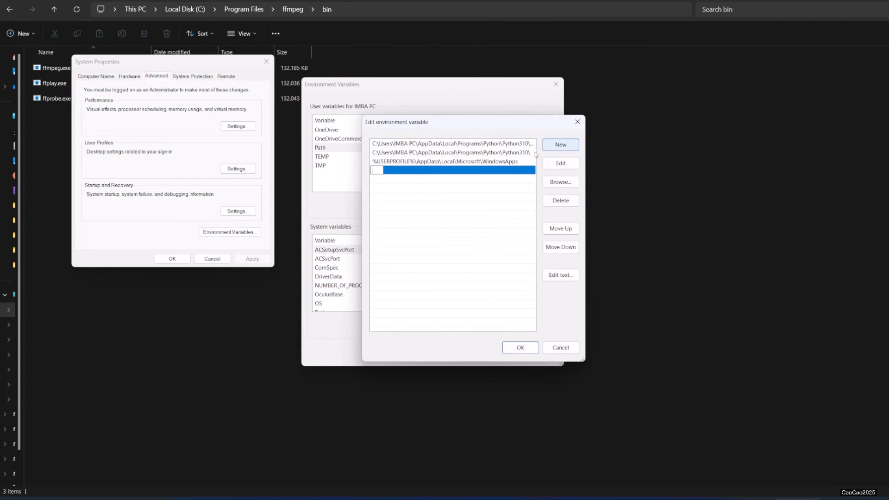
pyautogui.write('C:\\Program Files\\ffmpeg\\bin')
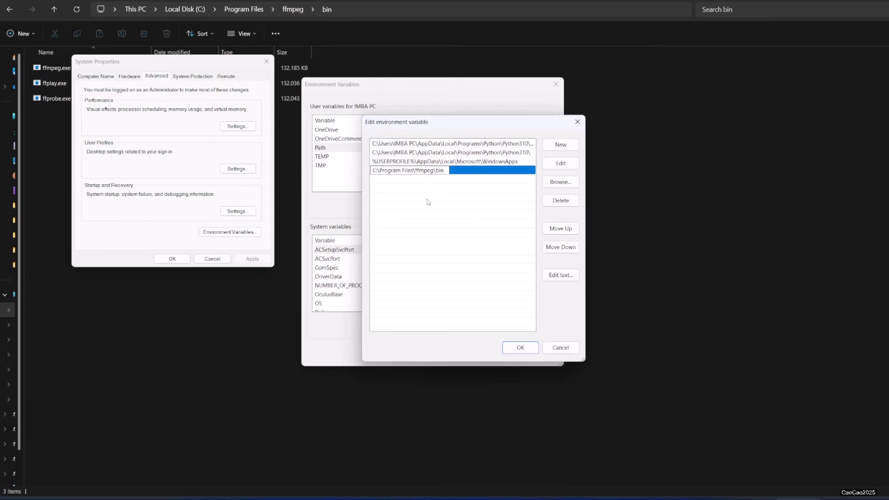
pyautogui.click(408, 170)
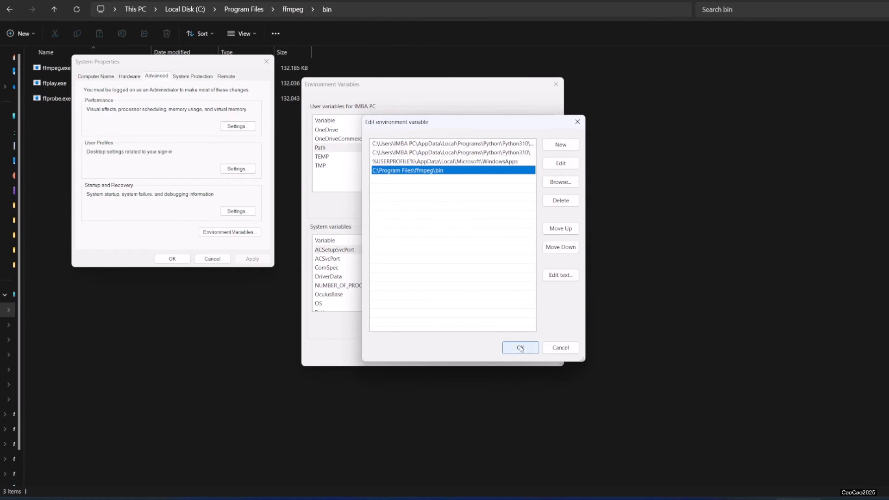
pyautogui.click(519, 347)
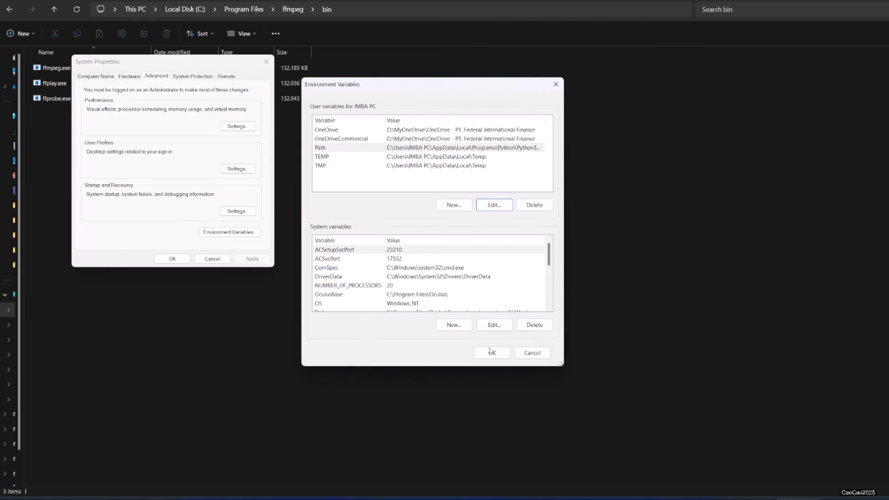
pyautogui.click(491, 352)
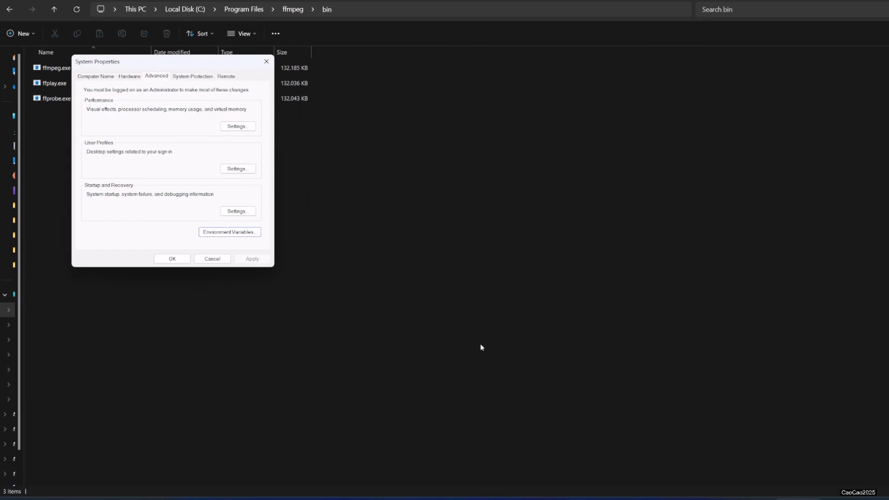
pyautogui.moveTo(469, 332)
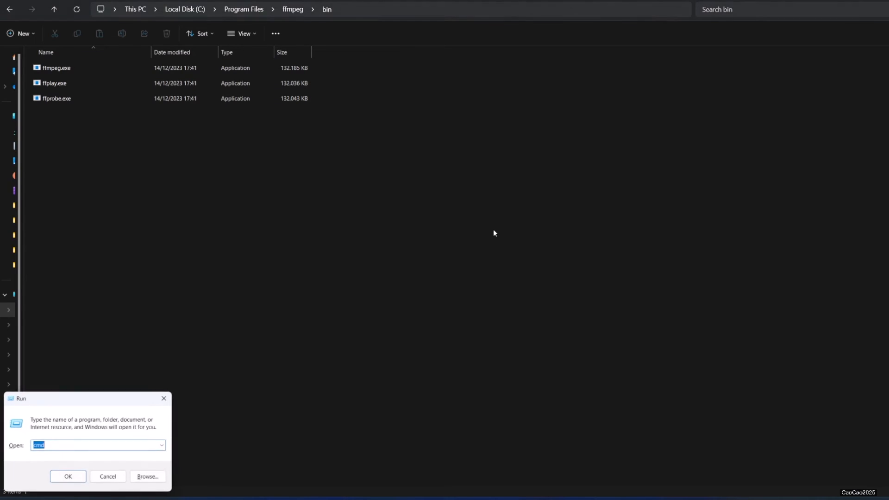
# Step: Run ffmpeg in a new Command Prompt to print its version and build configuration
pyautogui.click(67, 476)
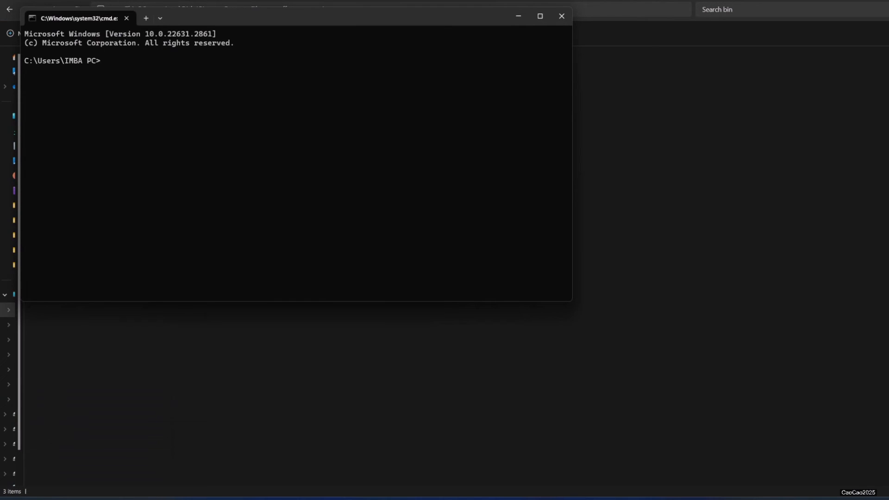
pyautogui.write('ffm')
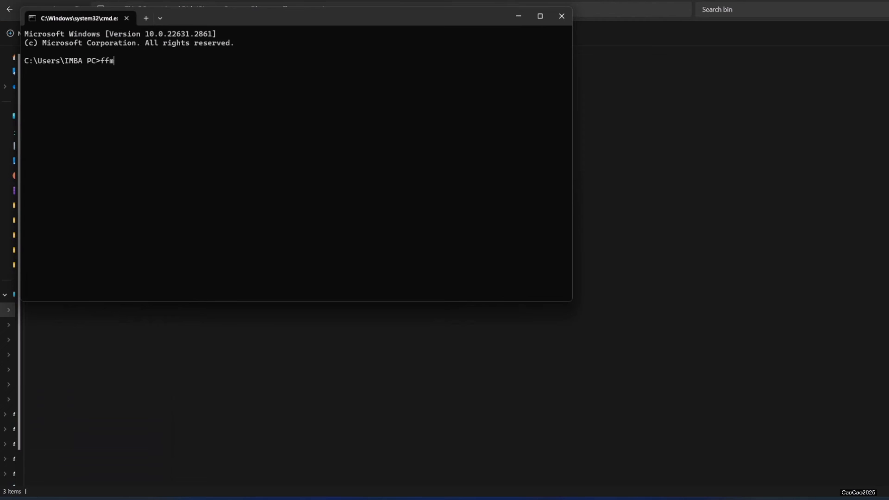
pyautogui.write('peg')
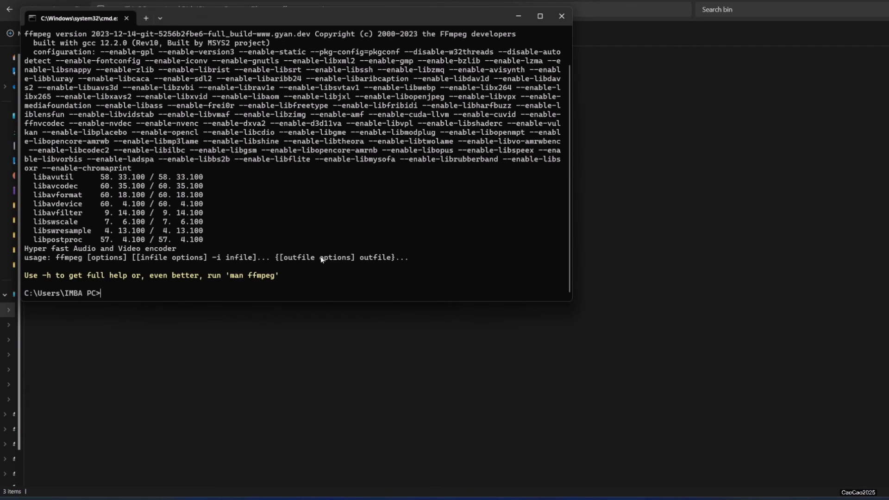
pyautogui.moveTo(342, 199)
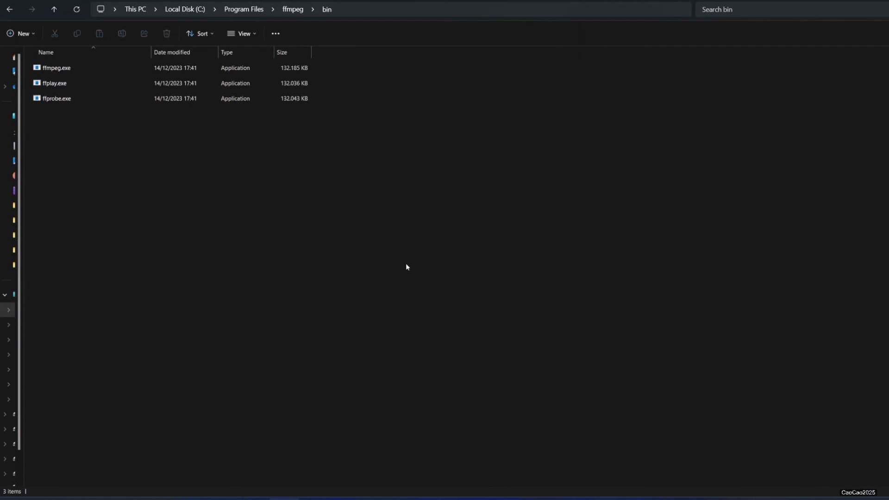
pyautogui.moveTo(417, 319)
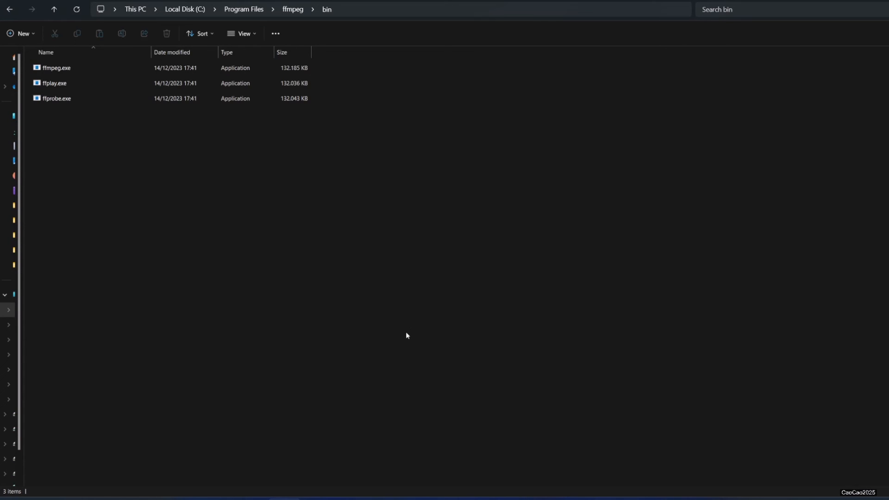
pyautogui.moveTo(403, 335)
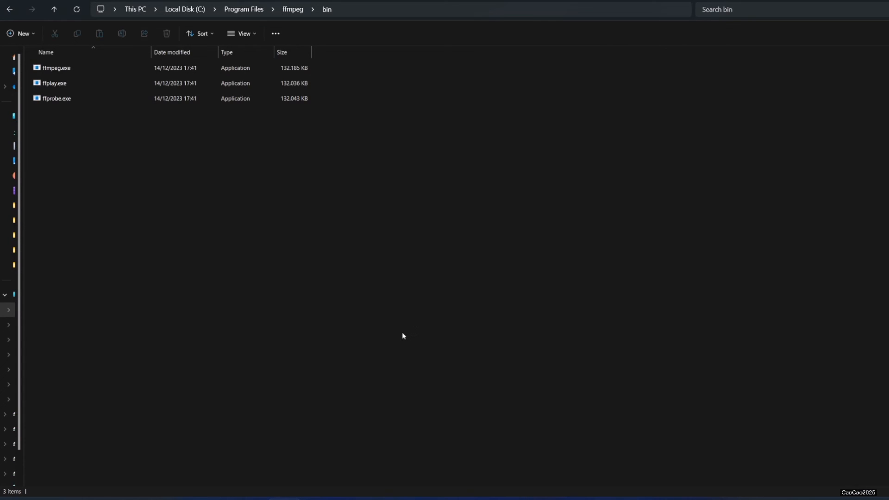